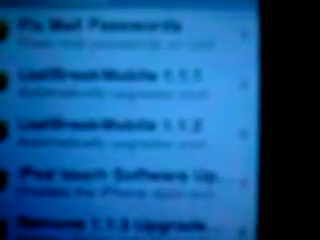
scroll(down, 3)
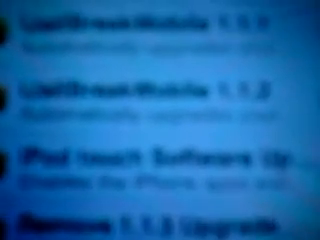